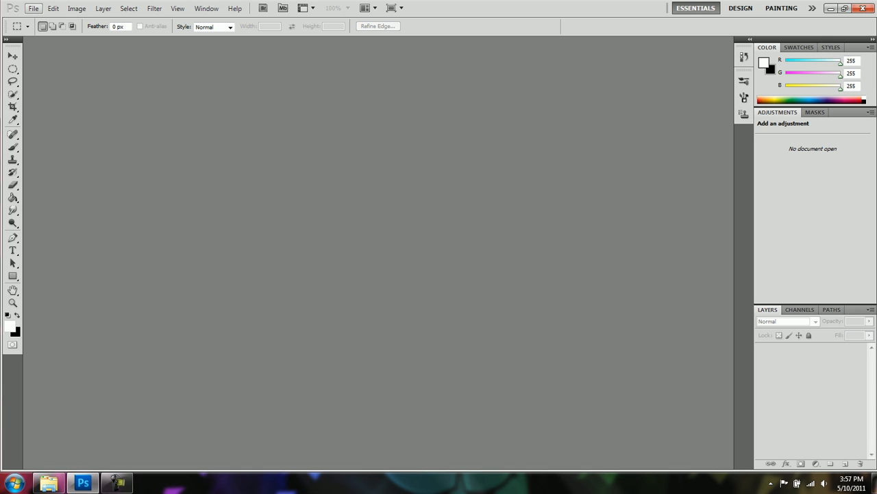
# Step: Create a Forum Sig preset document, 420×120 px at 500 ppi, RGB, transparent background
pyautogui.click(30, 9)
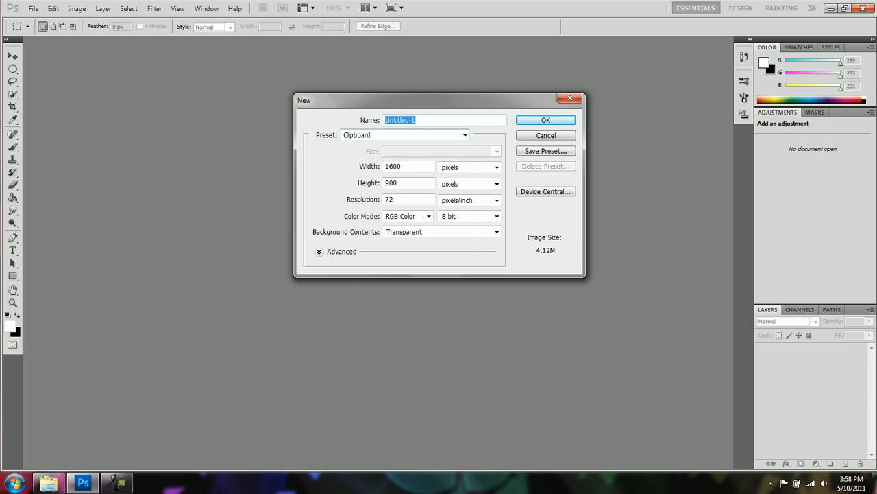
pyautogui.click(403, 134)
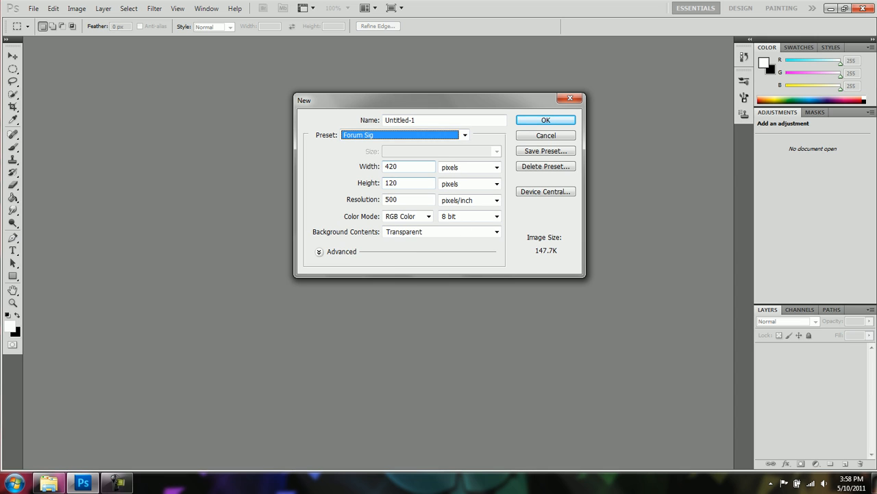
pyautogui.click(403, 167)
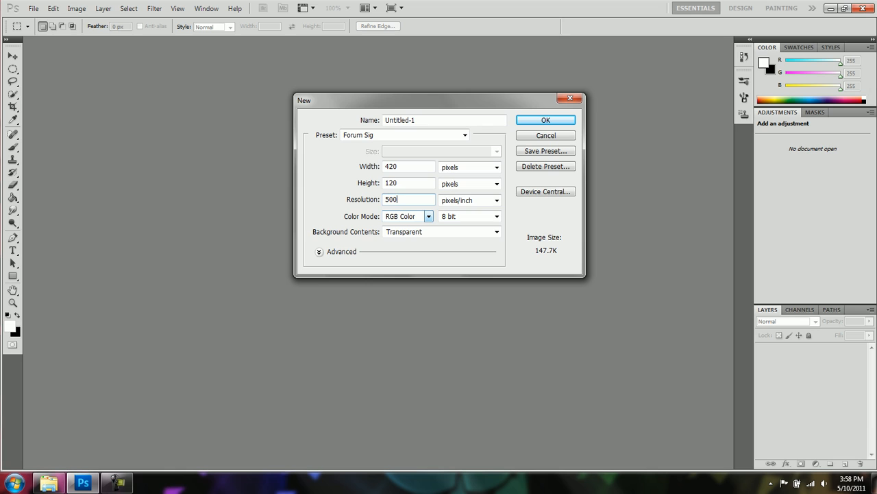
pyautogui.click(428, 216)
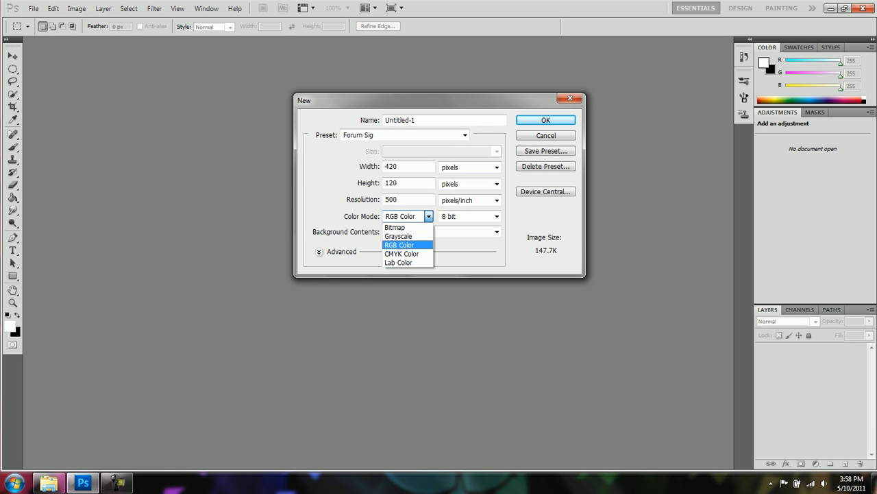
pyautogui.click(496, 231)
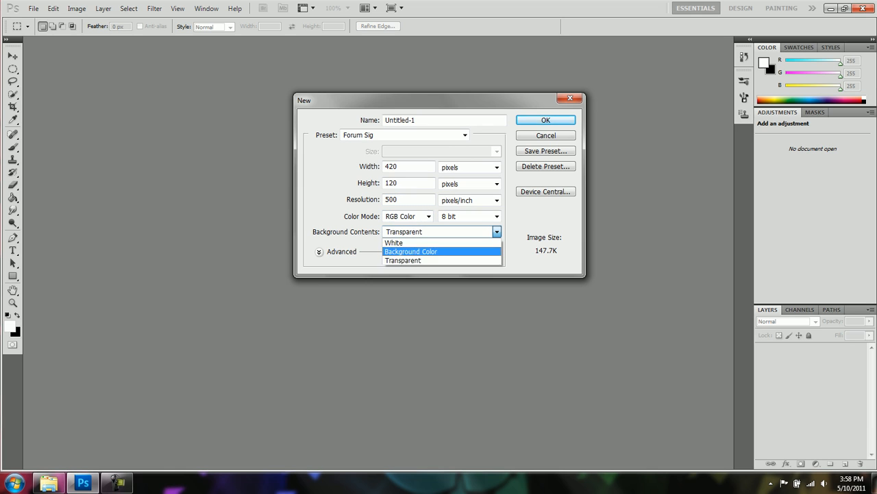
pyautogui.click(403, 260)
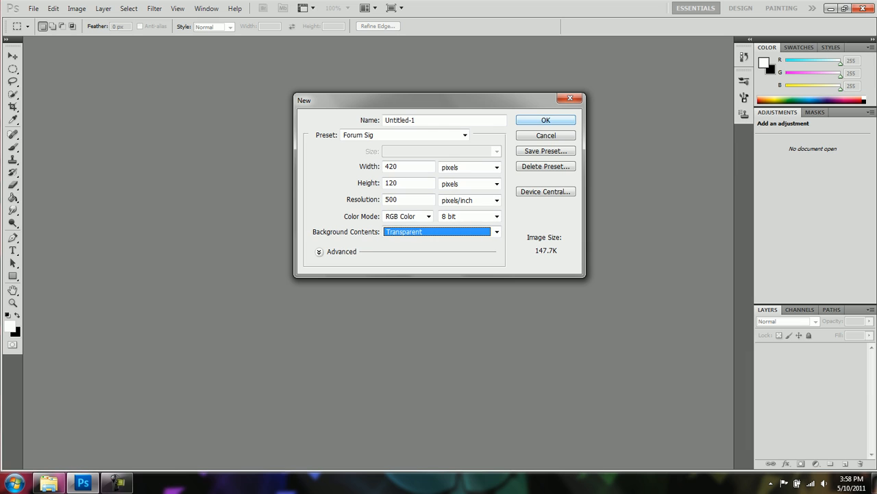
pyautogui.click(545, 119)
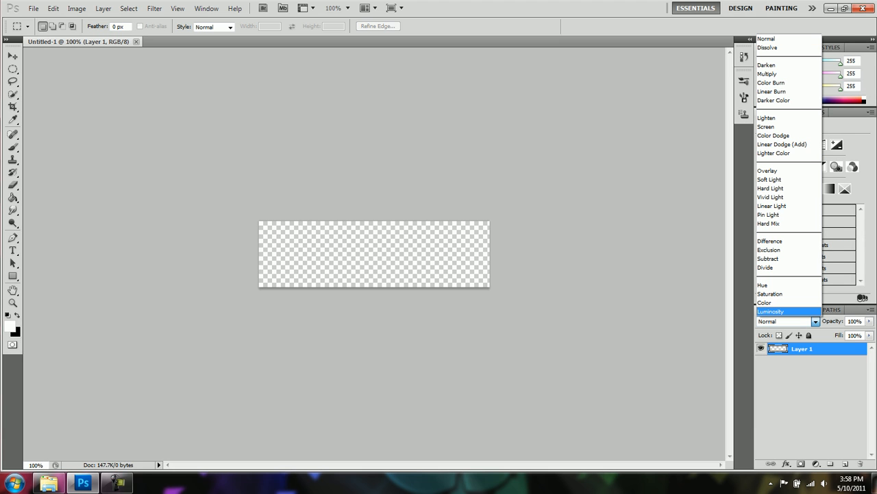
# Step: Set the layer to Color blend with the Spectrum gradient, then choose a near-black foreground for the fill layer
pyautogui.click(765, 303)
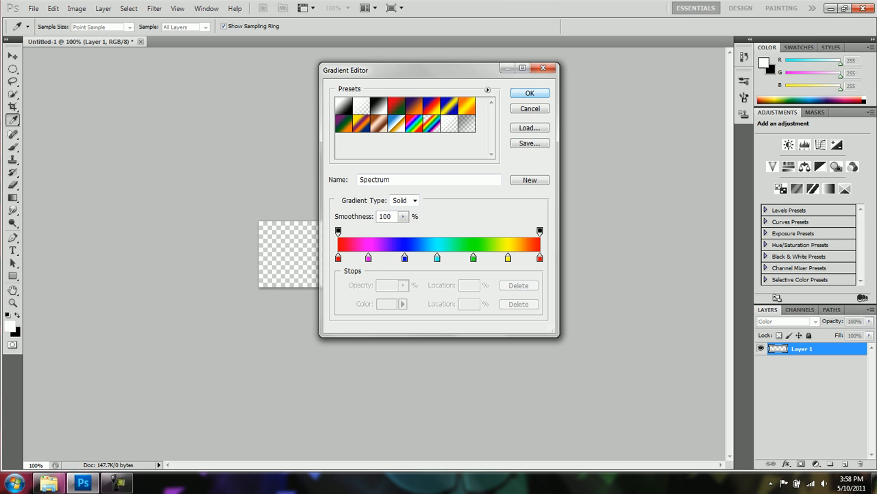
pyautogui.click(529, 93)
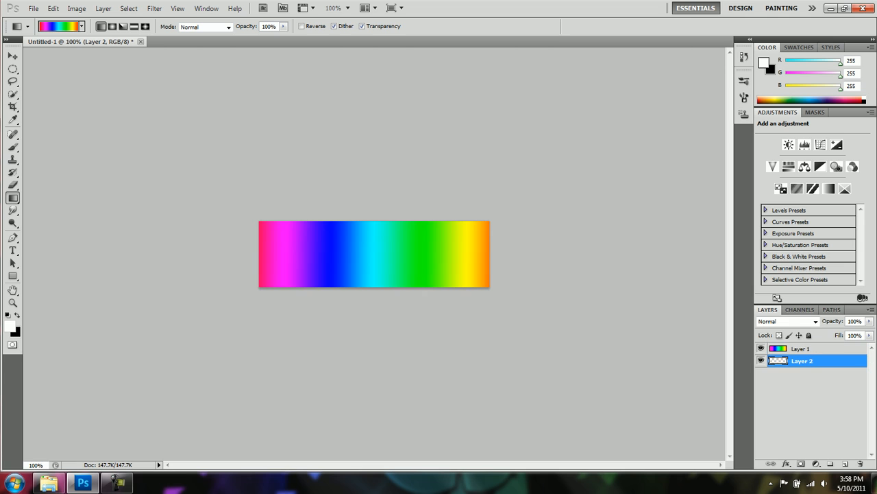
pyautogui.click(8, 198)
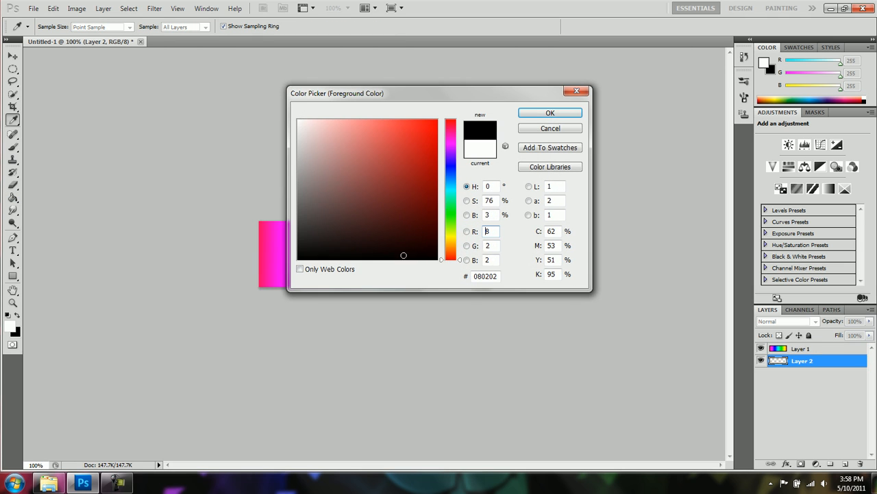
pyautogui.click(550, 112)
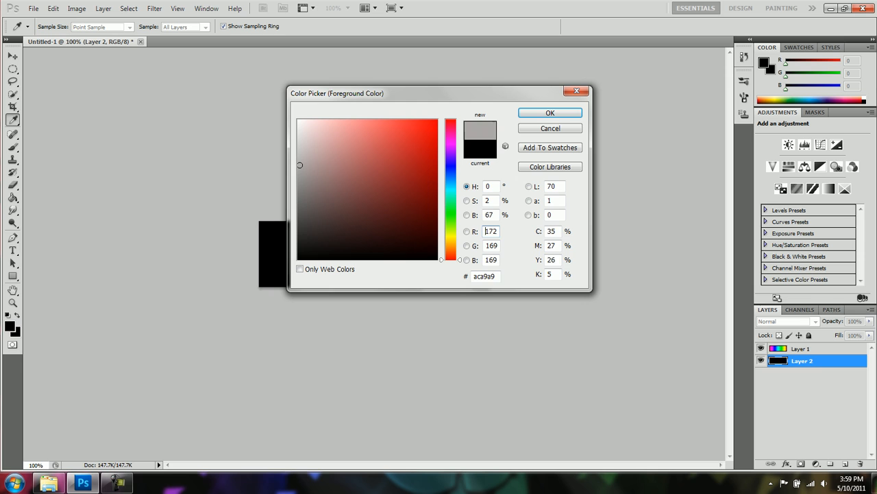
pyautogui.click(550, 112)
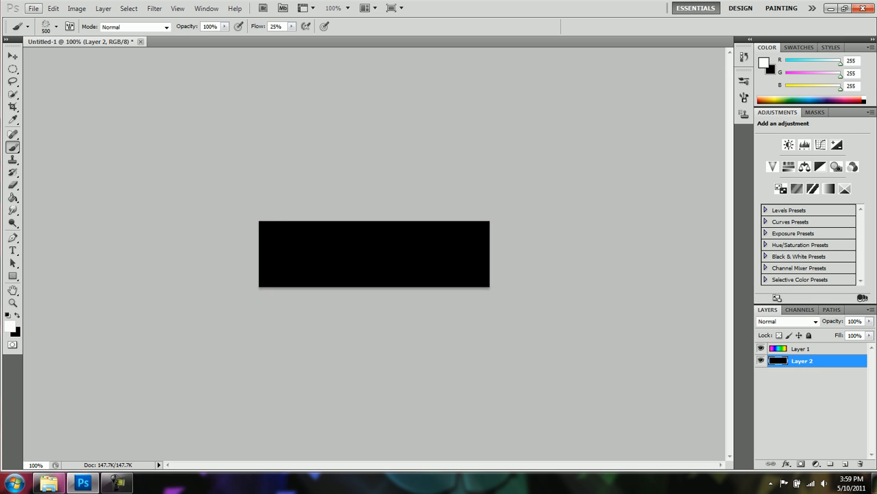
pyautogui.click(77, 13)
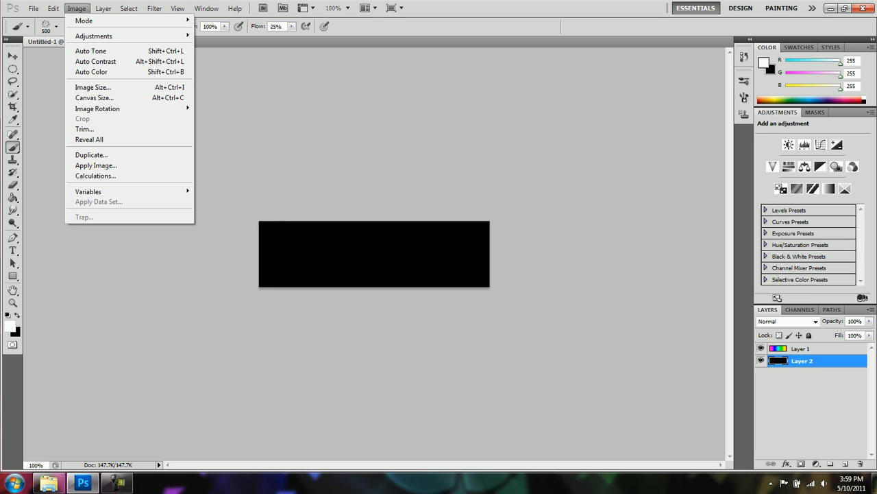
pyautogui.click(34, 14)
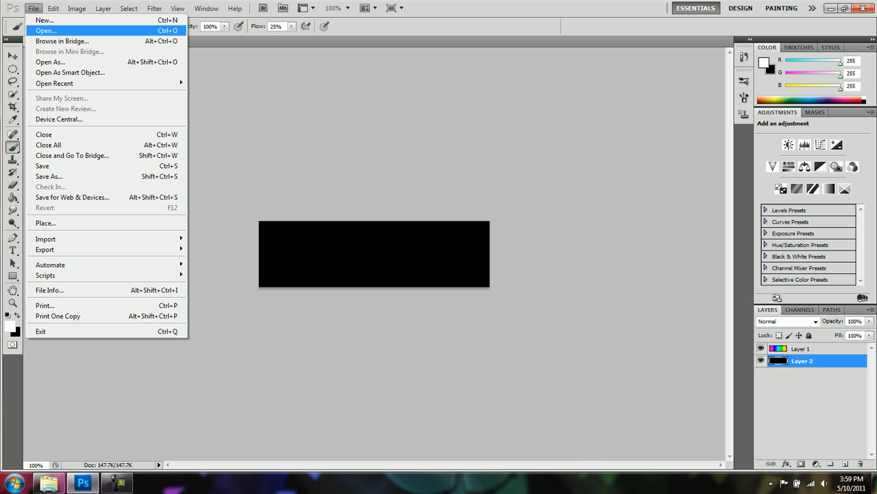
pyautogui.click(45, 30)
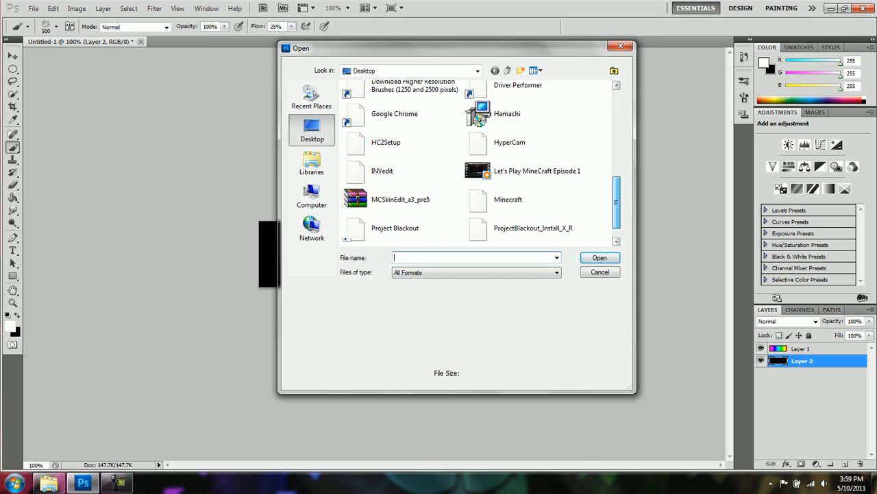
pyautogui.scroll(-3)
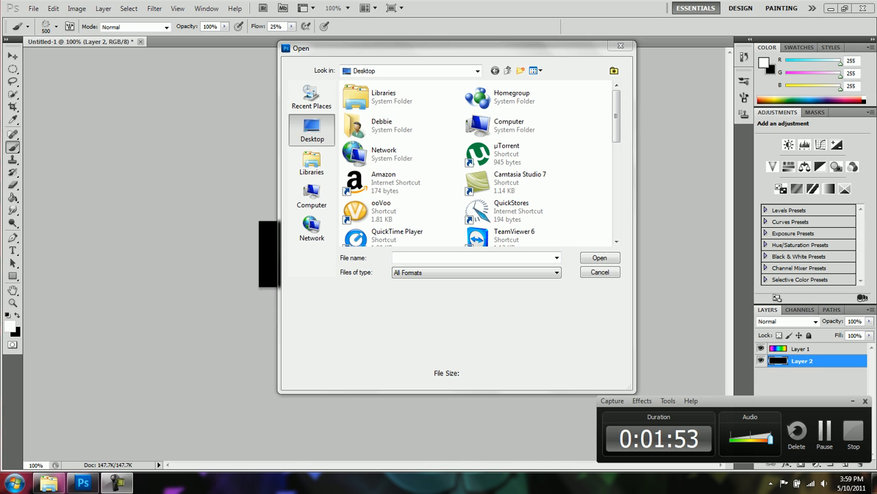
pyautogui.click(600, 271)
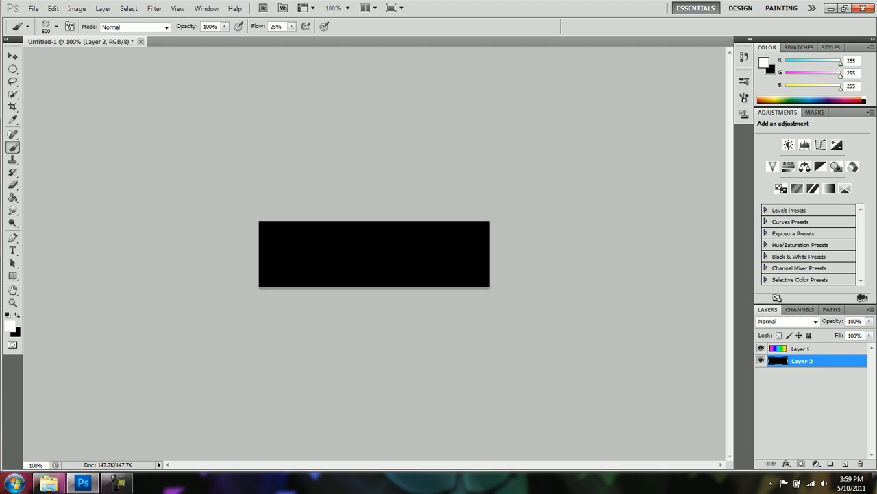
# Step: Bring in the COD20MW2Render soldier image and place it over the banner as its own layer
pyautogui.click(43, 13)
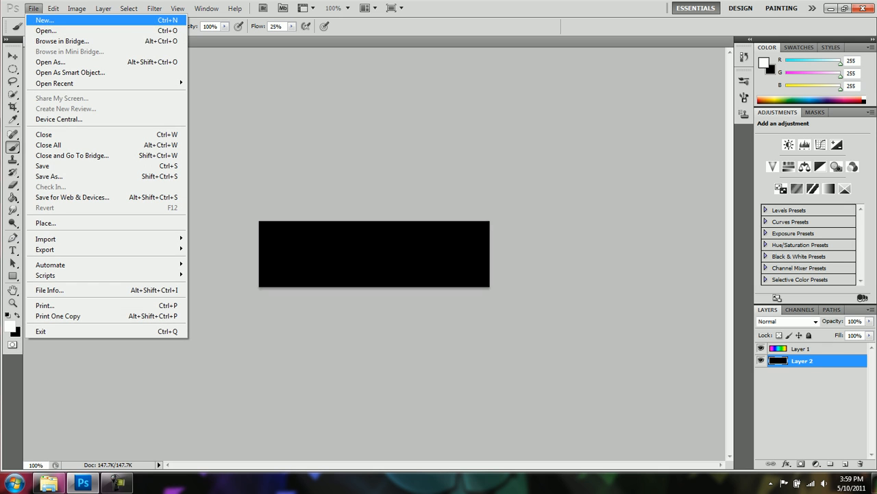
pyautogui.click(44, 32)
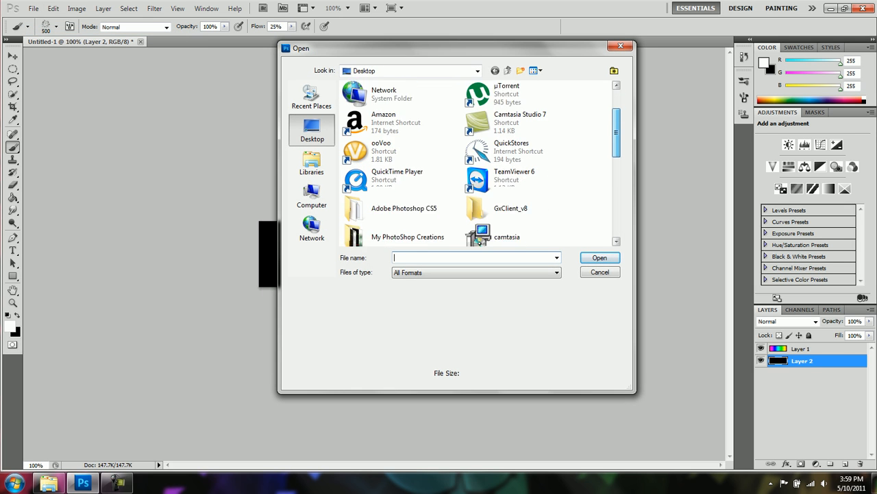
pyautogui.click(400, 165)
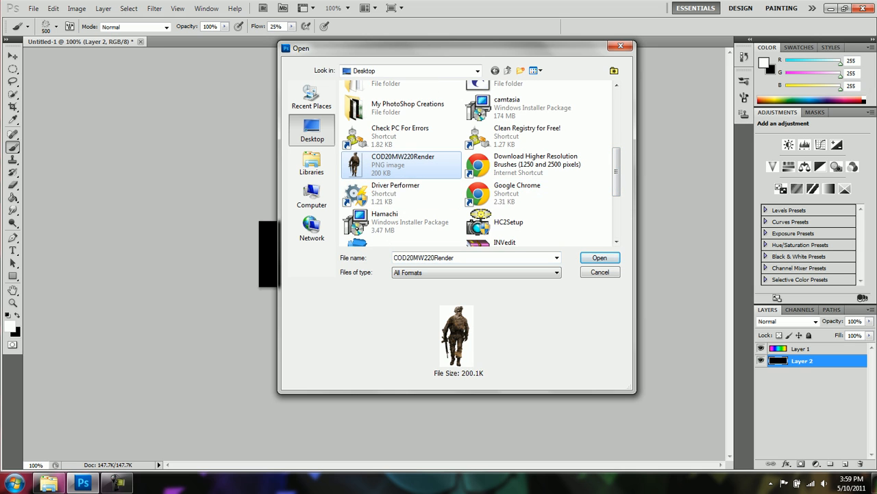
pyautogui.click(601, 257)
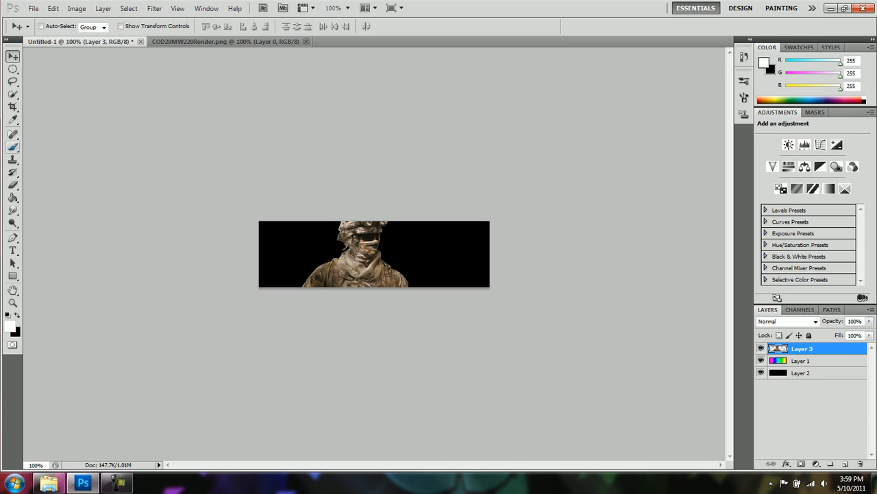
pyautogui.click(8, 148)
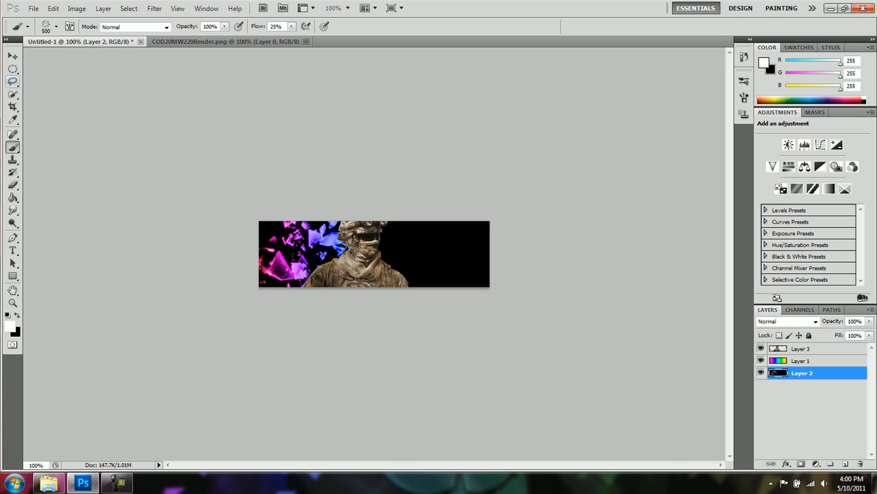
# Step: Choose brush presets and sizes and stamp purple-blue shards left and a green-orange glow right
pyautogui.click(33, 28)
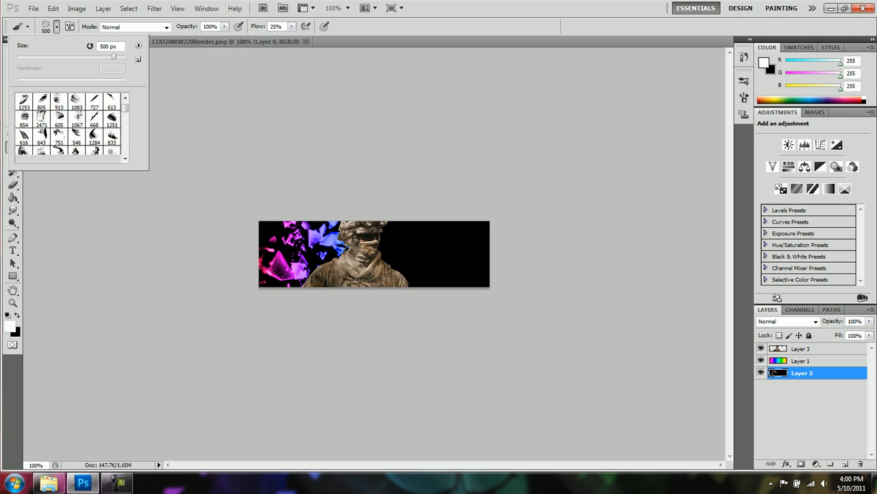
pyautogui.scroll(-3)
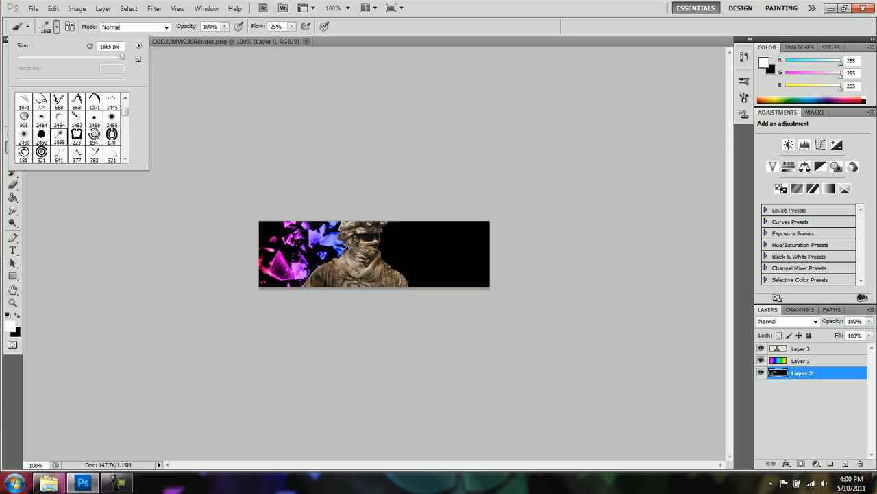
pyautogui.tripleClick(109, 48)
pyautogui.write('500')
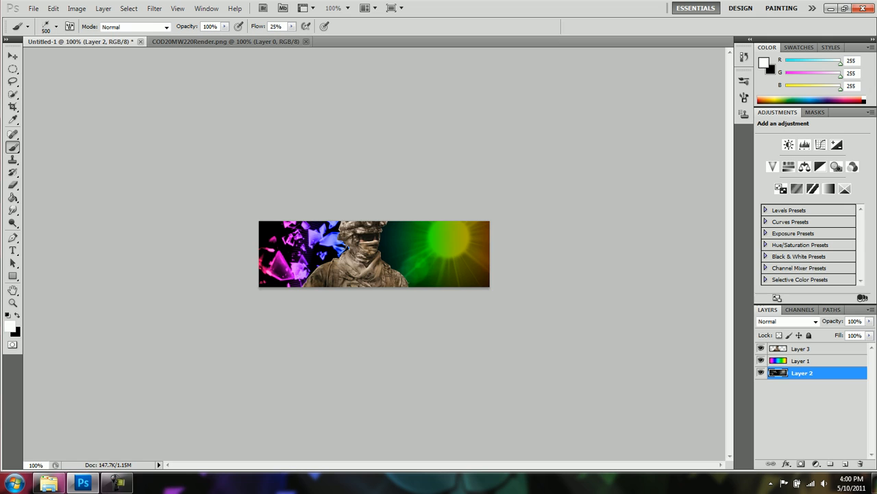
pyautogui.click(35, 26)
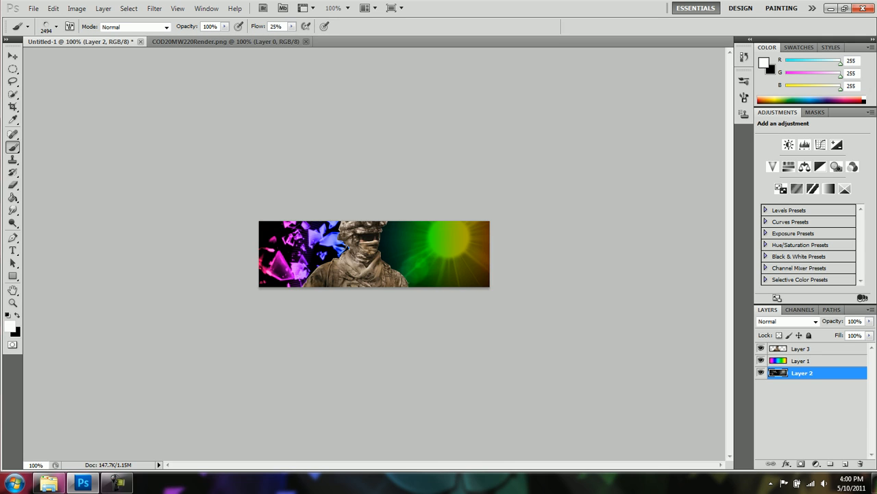
pyautogui.click(43, 30)
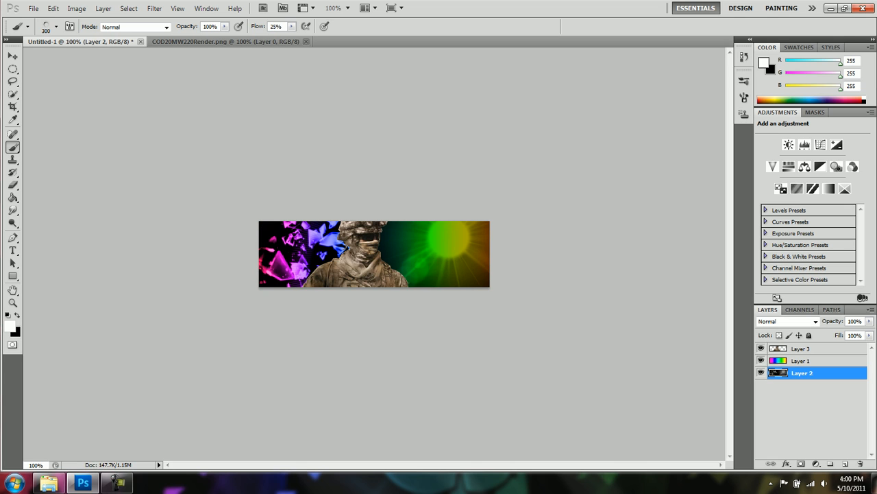
pyautogui.click(44, 29)
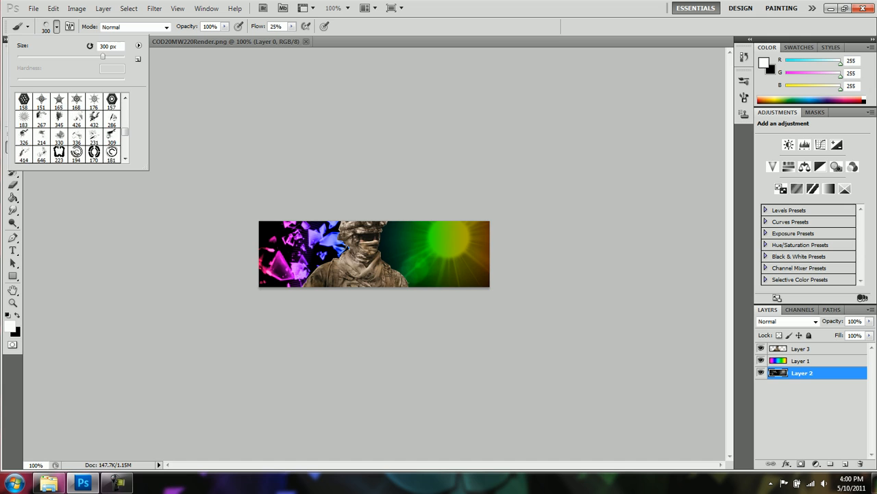
# Step: Pick a different brush at about 1790 px and stamp magenta and blue shards on the left
pyautogui.scroll(-3)
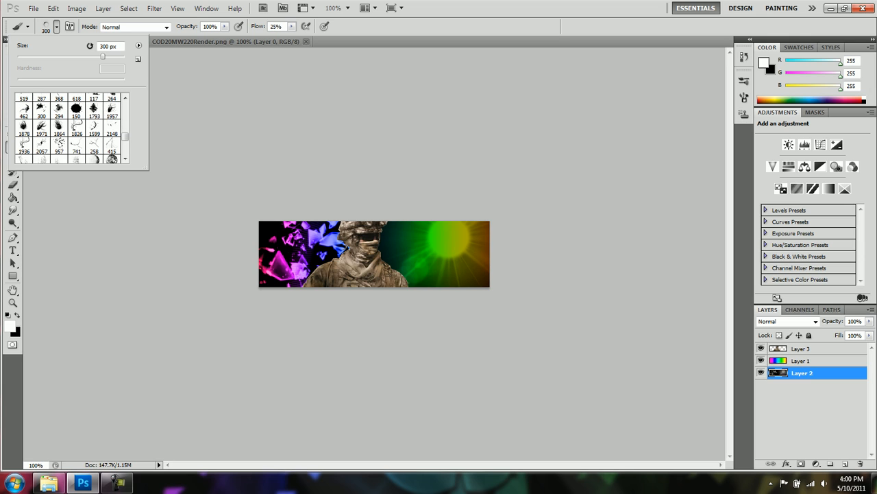
pyautogui.click(94, 113)
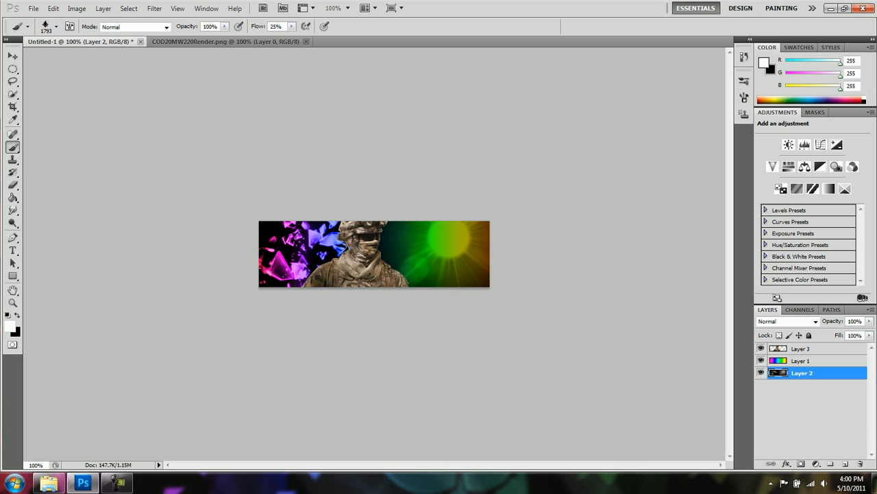
pyautogui.click(38, 29)
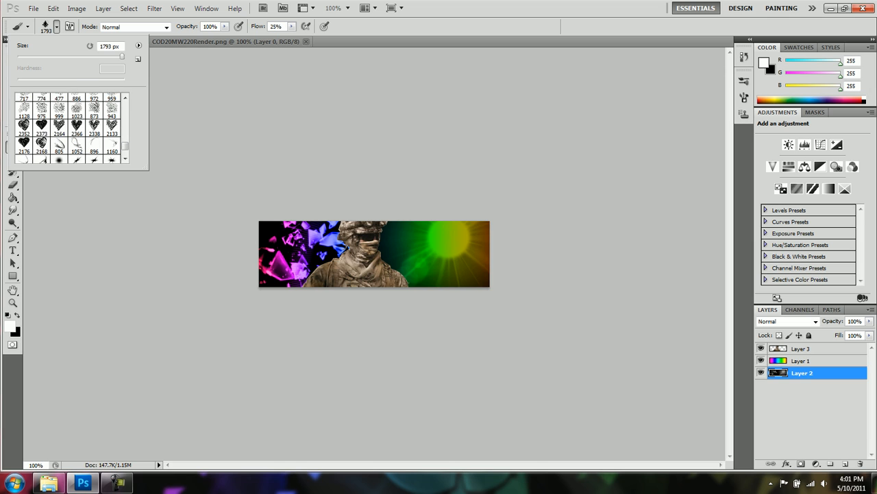
pyautogui.scroll(-3)
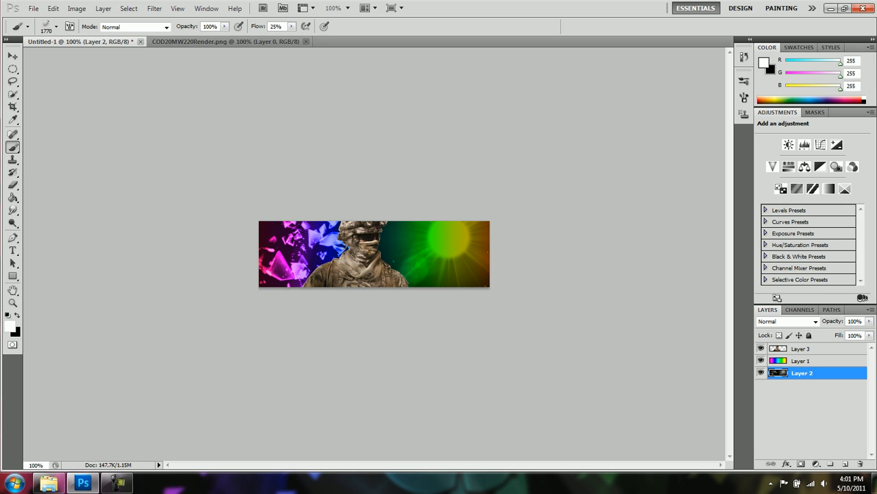
pyautogui.moveTo(11, 253)
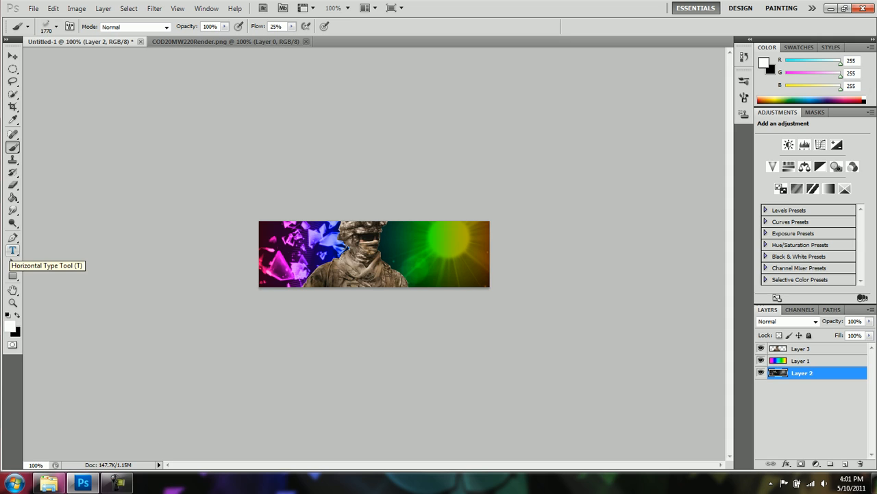
pyautogui.moveTo(11, 258)
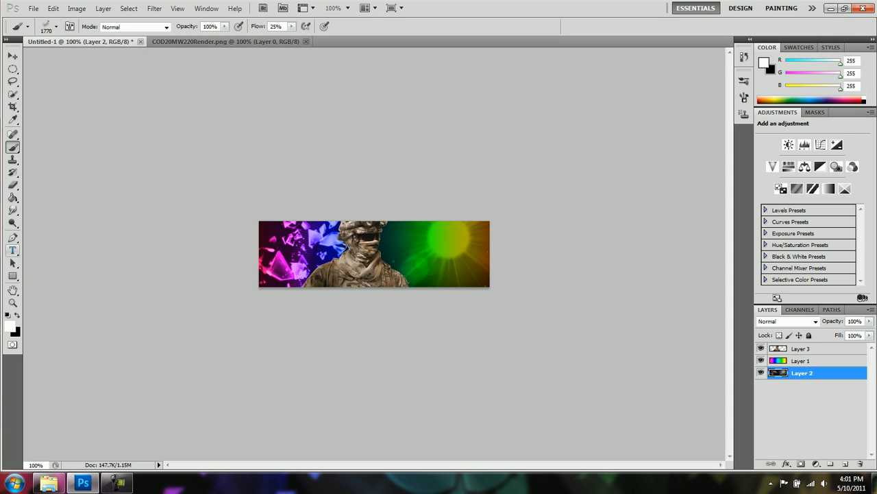
pyautogui.moveTo(13, 250)
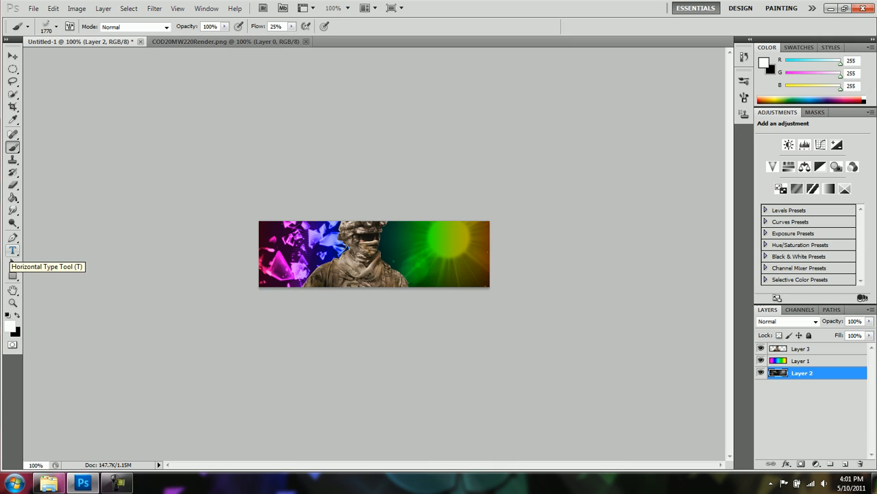
pyautogui.moveTo(12, 252)
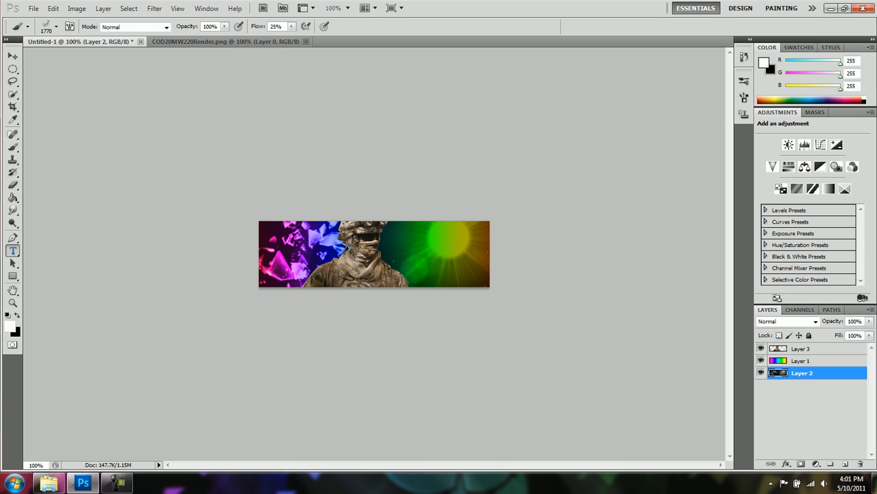
# Step: Start an empty type layer in the BIRTH OF A HERO font and select its size value
pyautogui.click(12, 249)
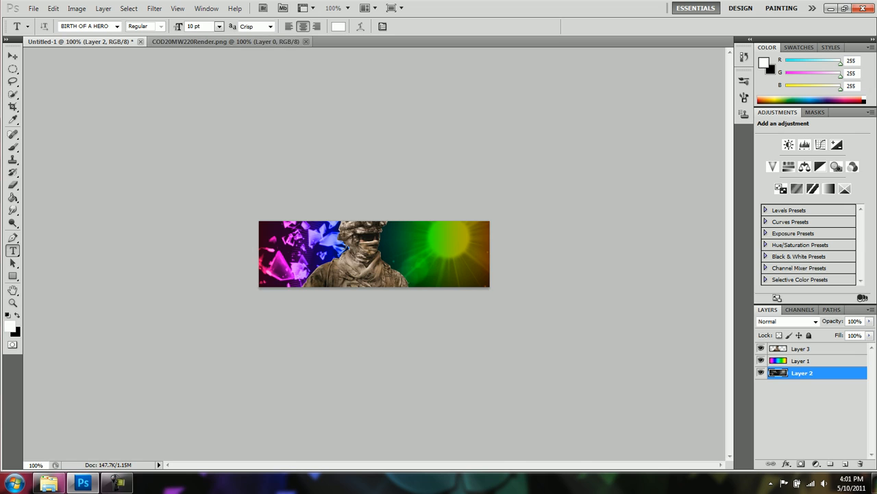
pyautogui.click(178, 148)
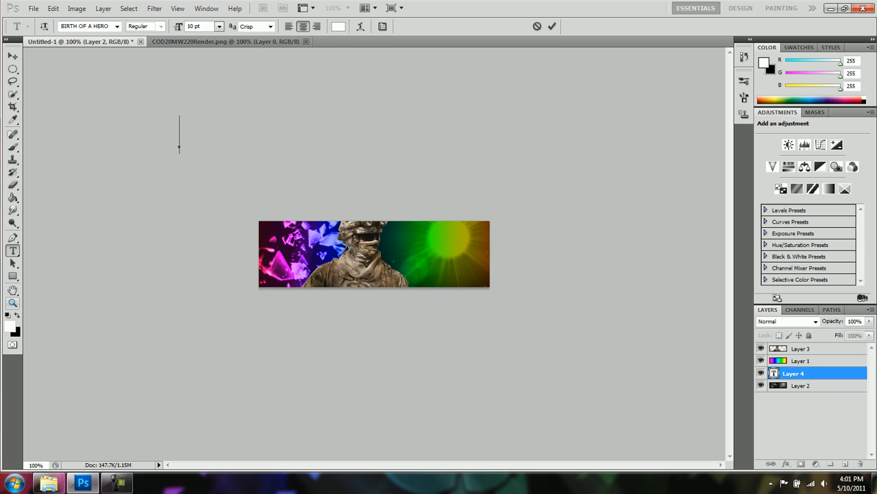
pyautogui.moveTo(9, 323)
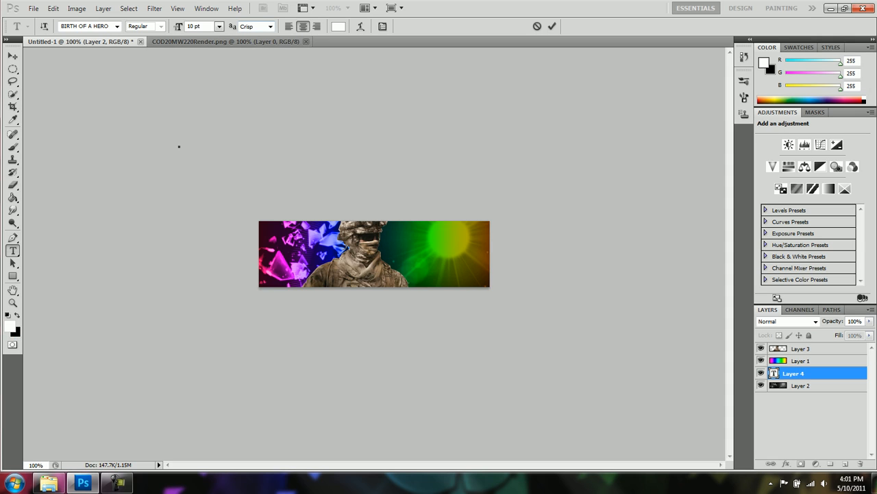
pyautogui.click(178, 146)
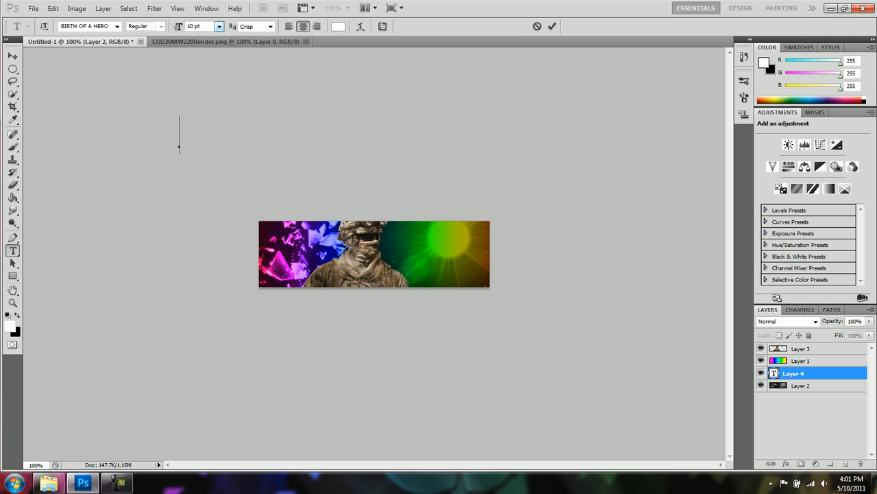
pyautogui.click(198, 27)
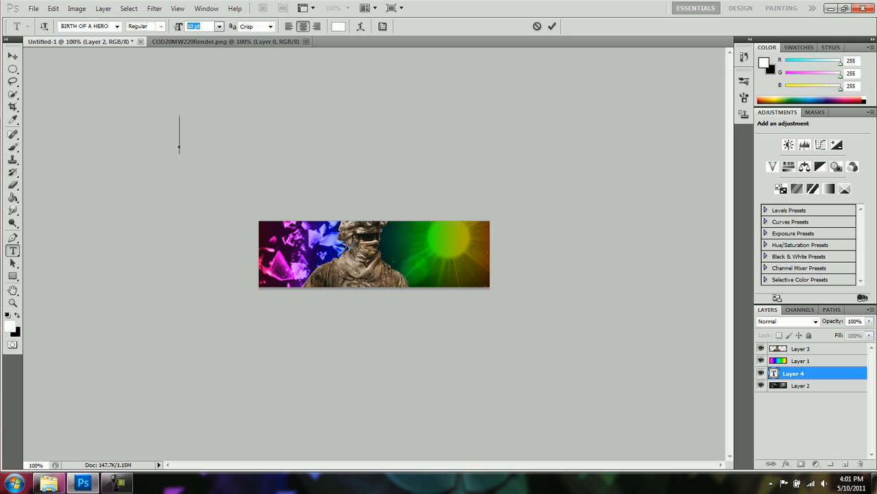